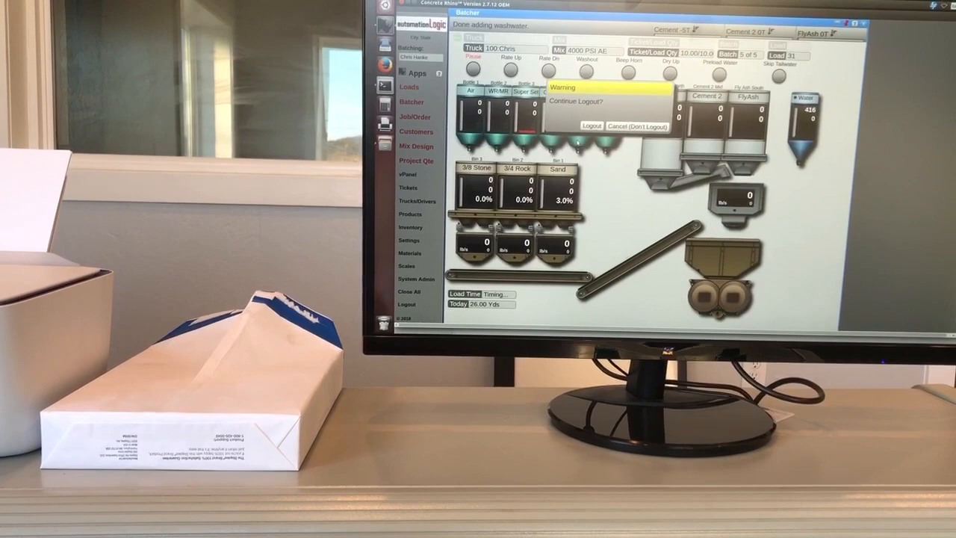
Confirm the Continue Logout warning so the Batcher logs out and closes
left_click(592, 126)
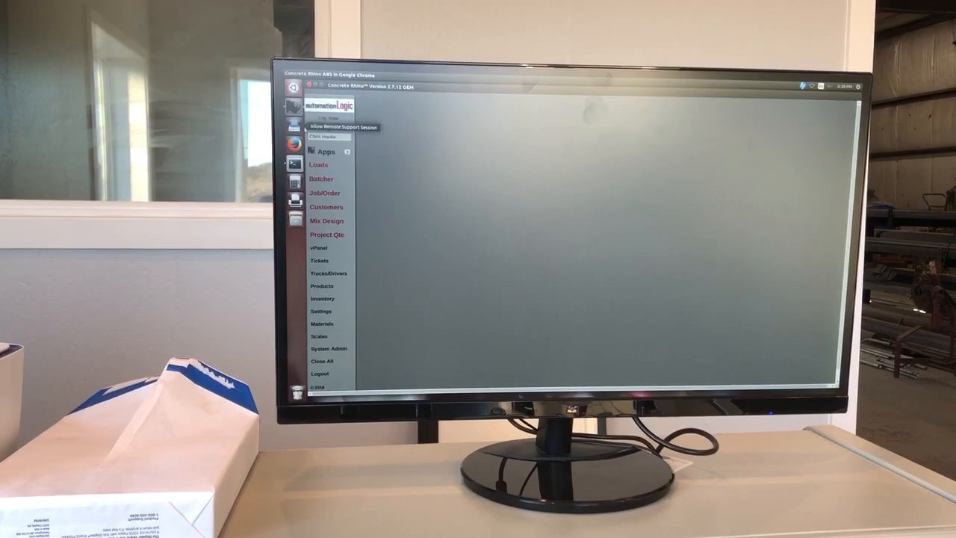
Create a job order for Wadel Stabilization with delivery time, travel time and Deliver To on site, and save it
left_click(324, 193)
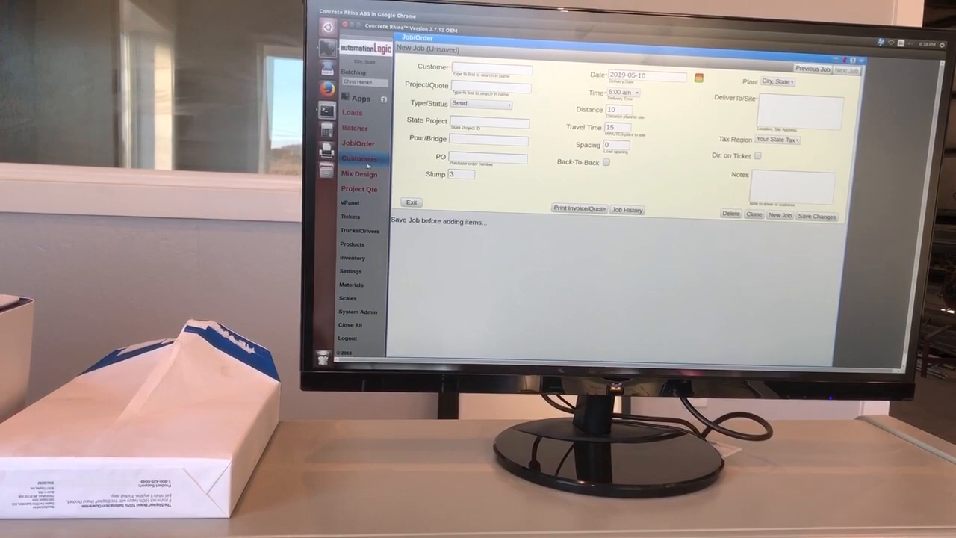
left_click(360, 158)
type("Wadel Stabilization")
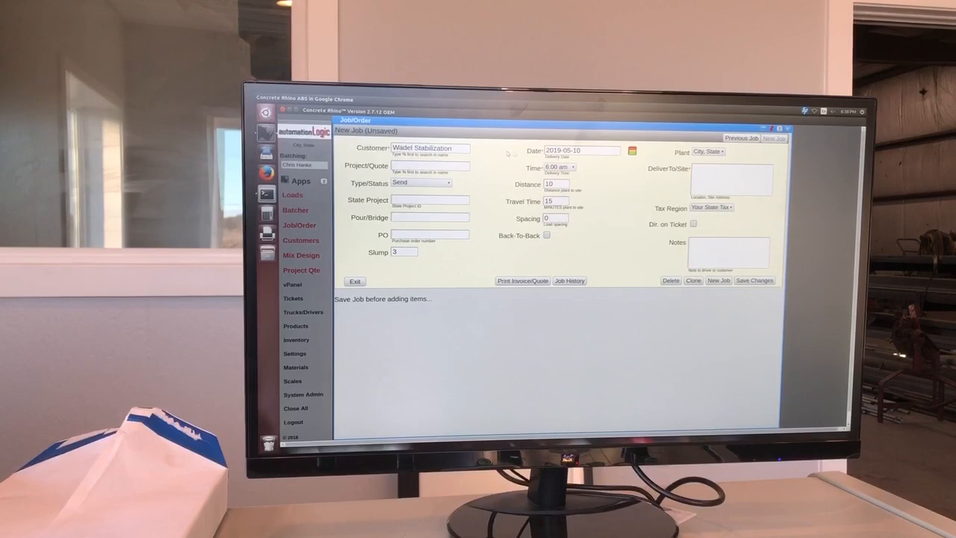
left_click(572, 168)
type("on site")
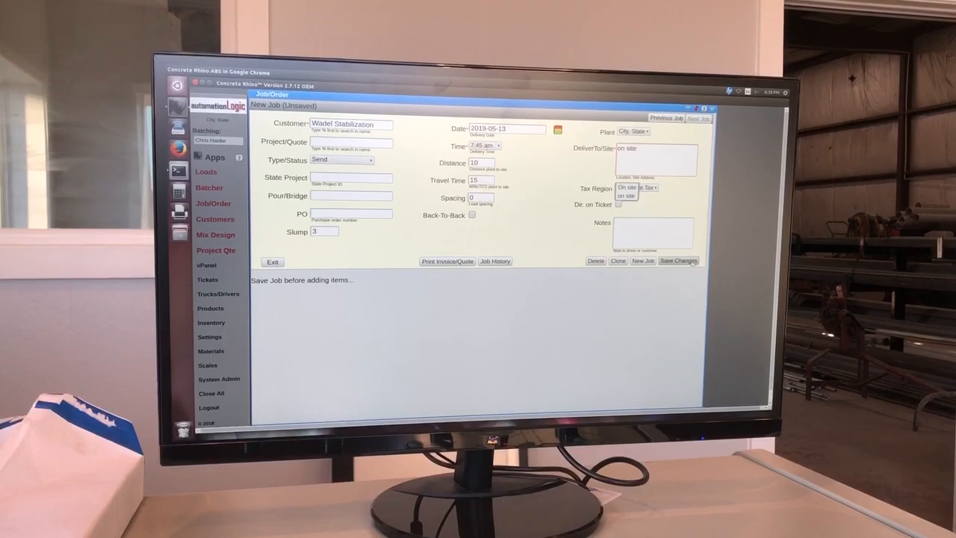
left_click(678, 260)
type("30")
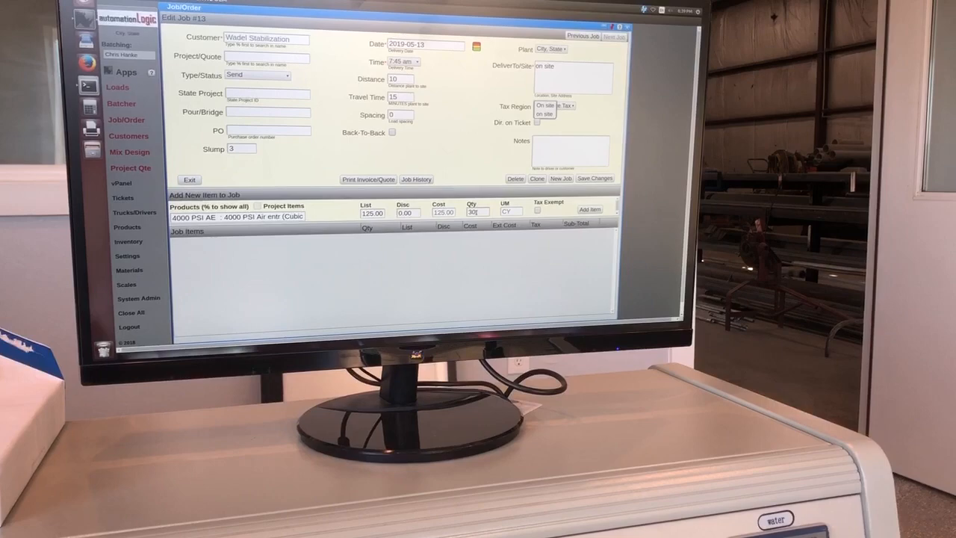
left_click(588, 209)
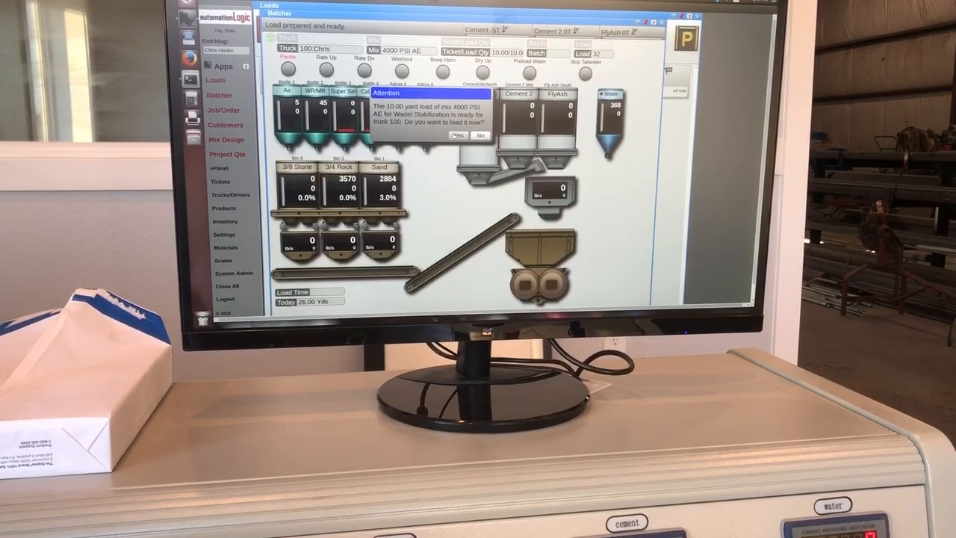
Answer Yes to the Attention prompt to load the 10.00 yd 4000 PSI AE load onto Truck 100
left_click(457, 135)
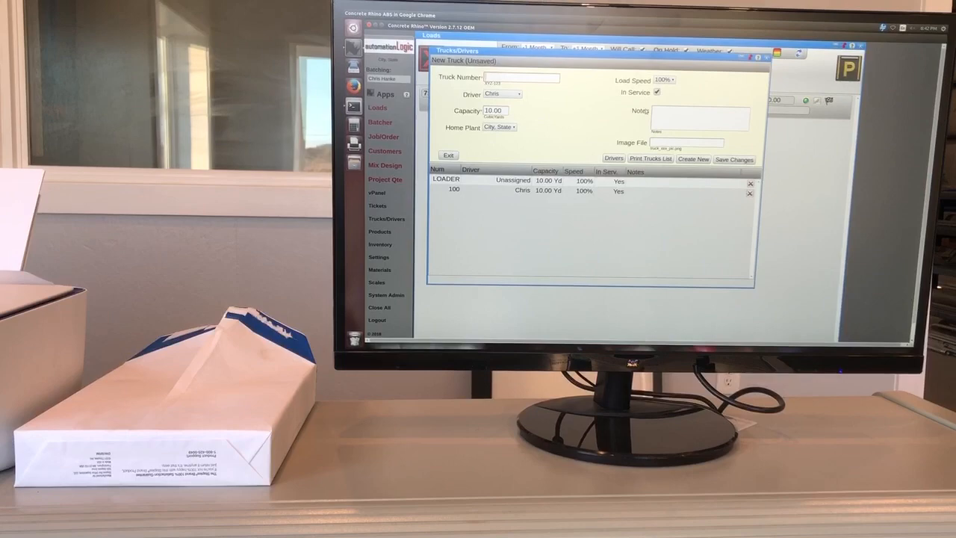
Exit the Trucks/Drivers window listing the loader and truck 100
left_click(448, 154)
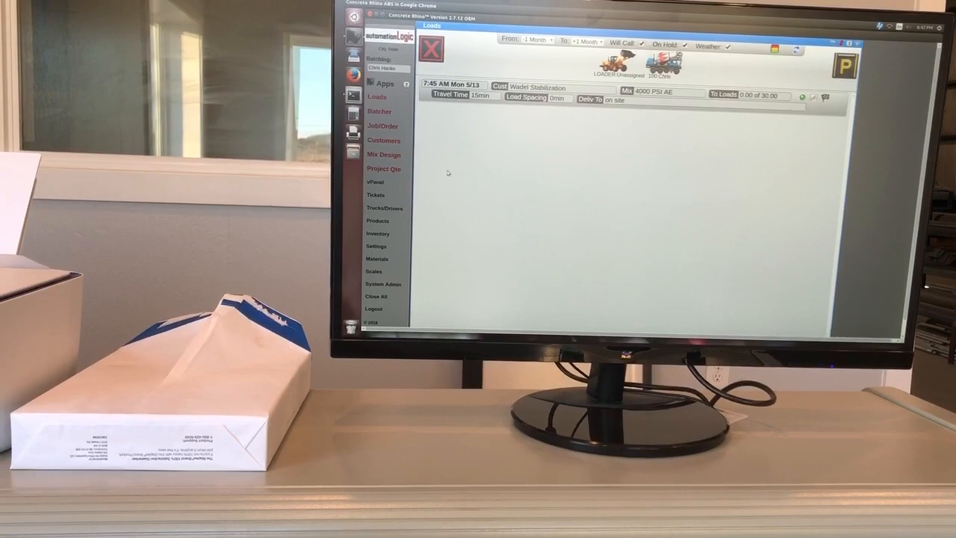
Show the Loads screen with the 7:45 AM Mon 5/13 Wadel Stabilization 4000 PSI AE ticket
left_click(382, 140)
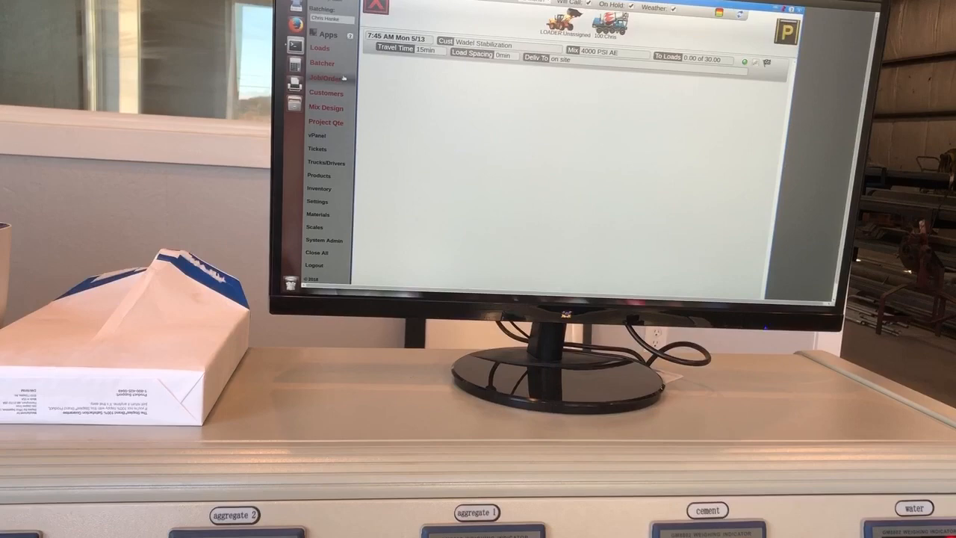
In Mix Design, enter a new mix with code 4500 for the 4500 PSI AE design
left_click(325, 108)
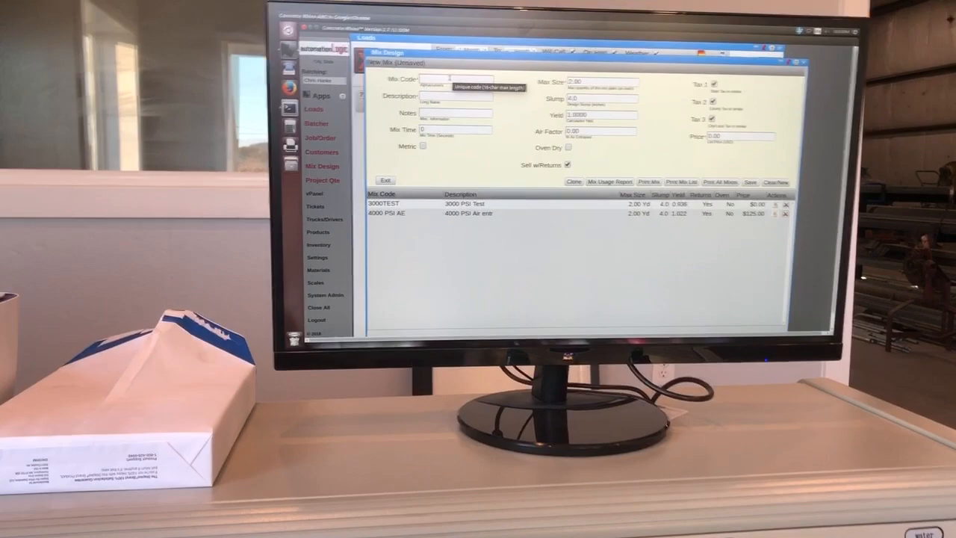
type("4500")
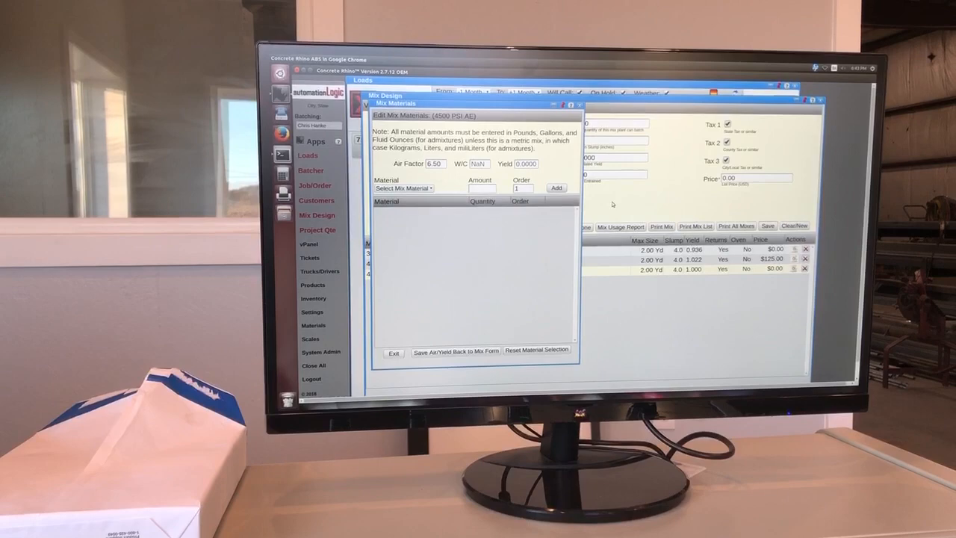
Add Sand 1300 lb, 3/4 Rock 1723 lb and Cement to the 4500 PSI AE mix materials
left_click(403, 188)
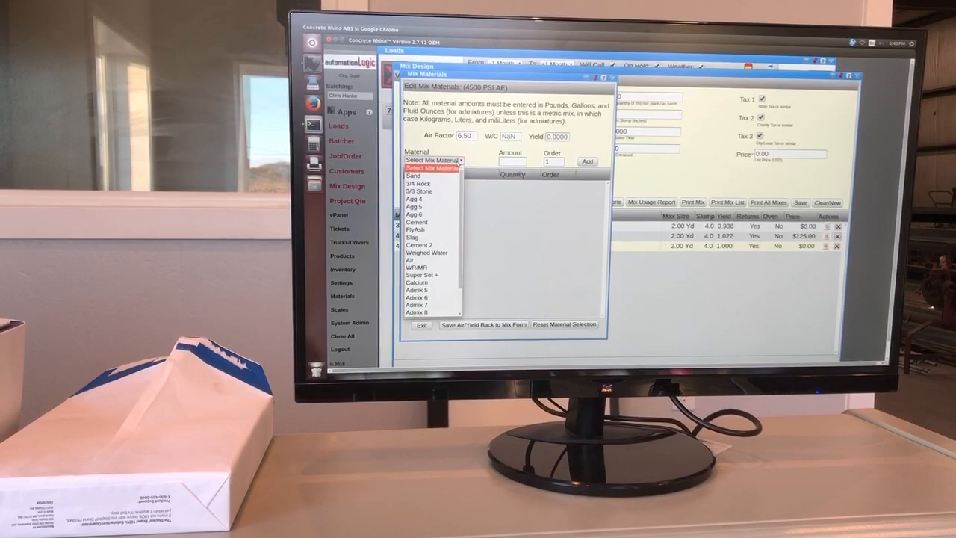
left_click(413, 176)
type("180")
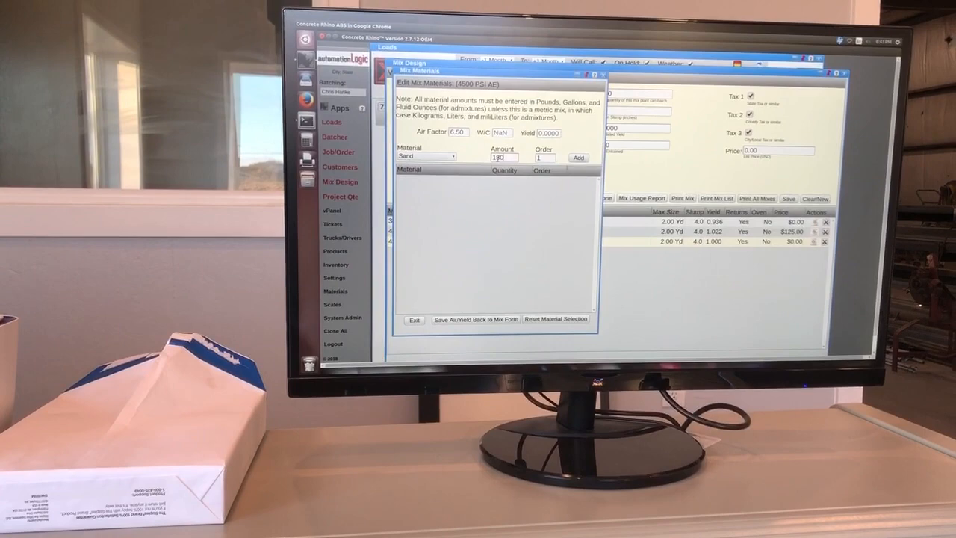
left_click(579, 158)
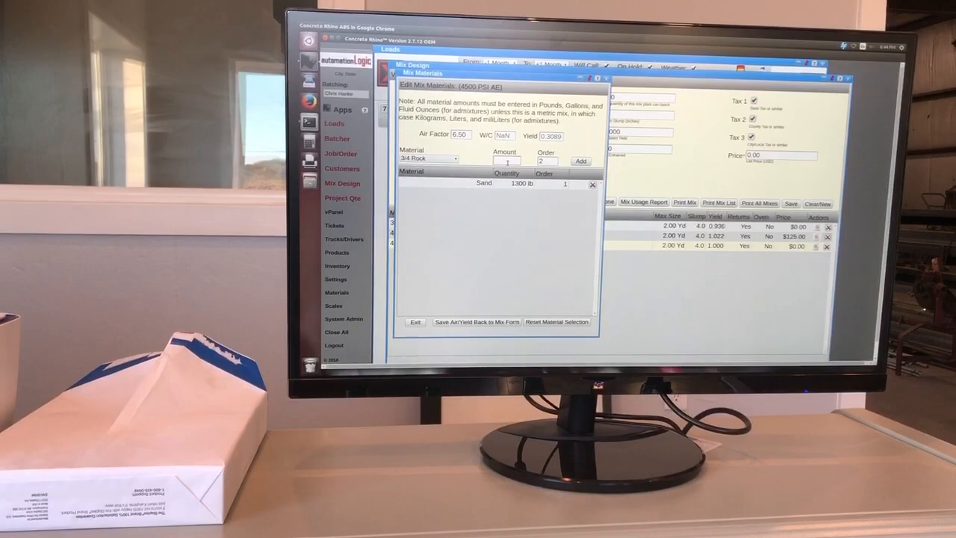
left_click(420, 163)
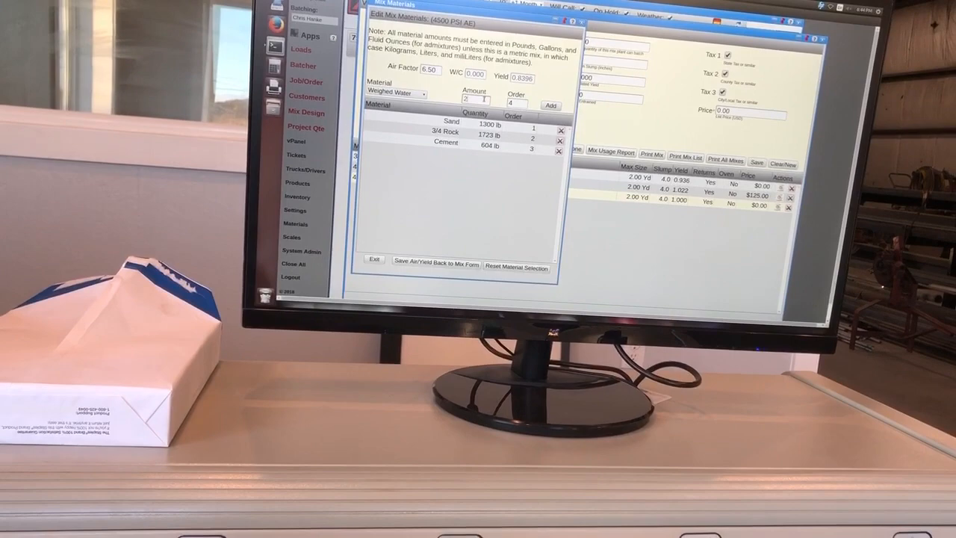
Add Weighed Water 240 lb and Air to the mix, then pick the admixture material
left_click(550, 105)
type(".5")
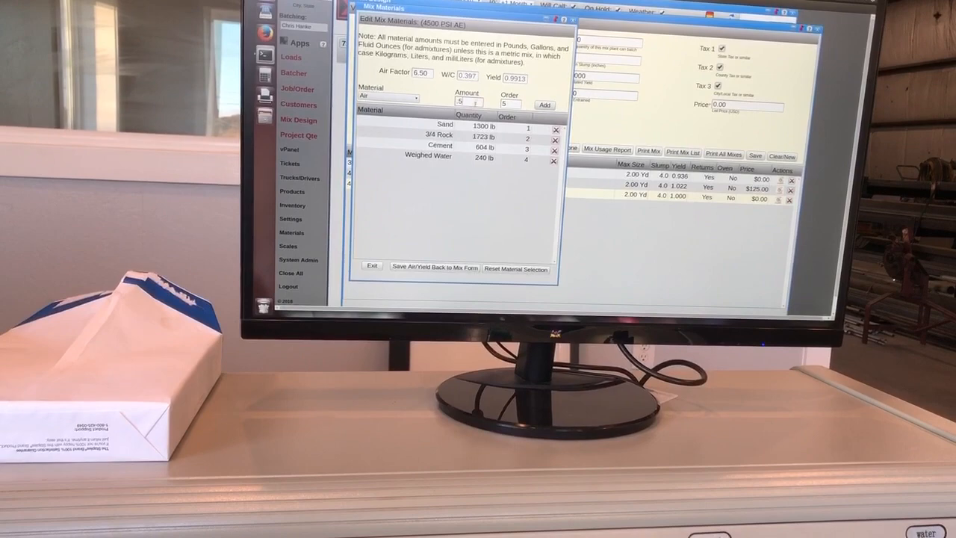
left_click(377, 83)
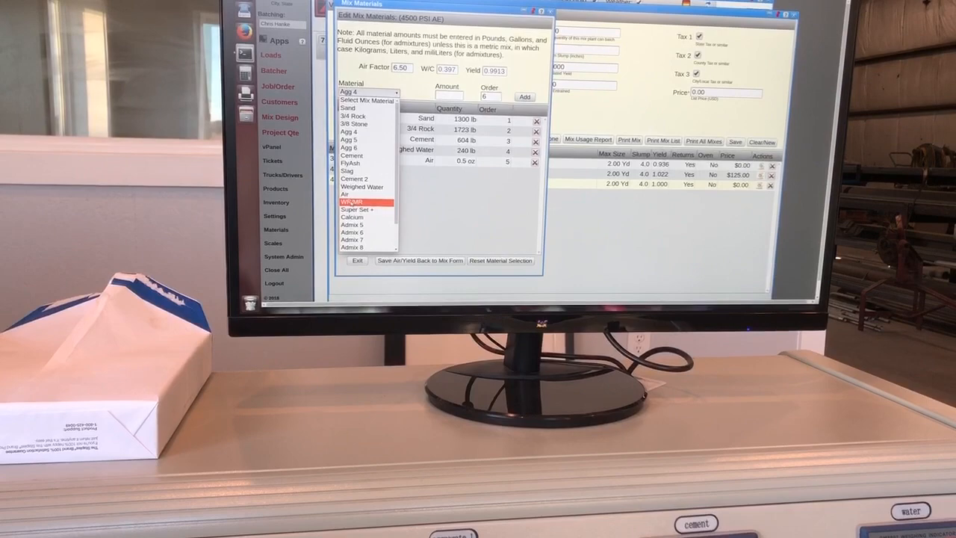
left_click(366, 202)
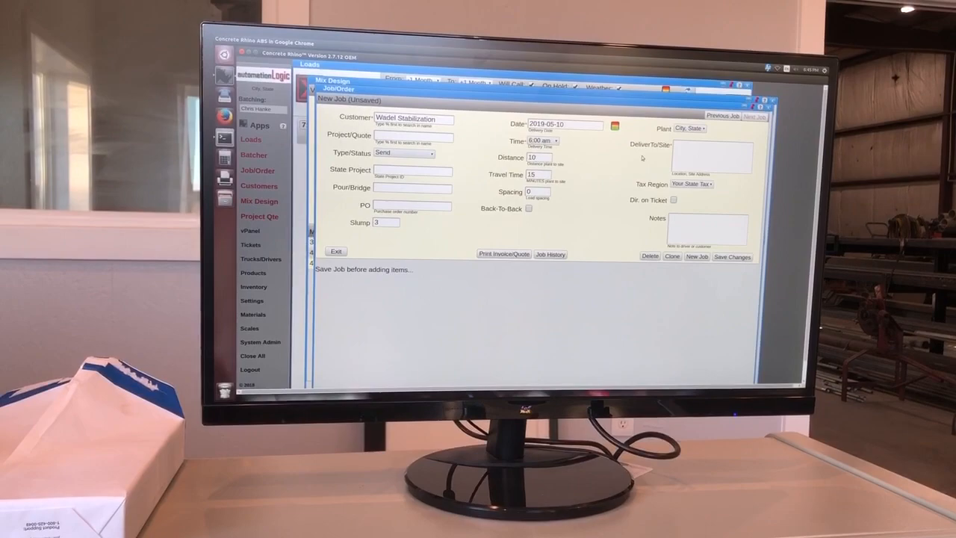
Save the new Wadel Stabilization job order so Add New Item to Job becomes available
left_click(732, 257)
type("site")
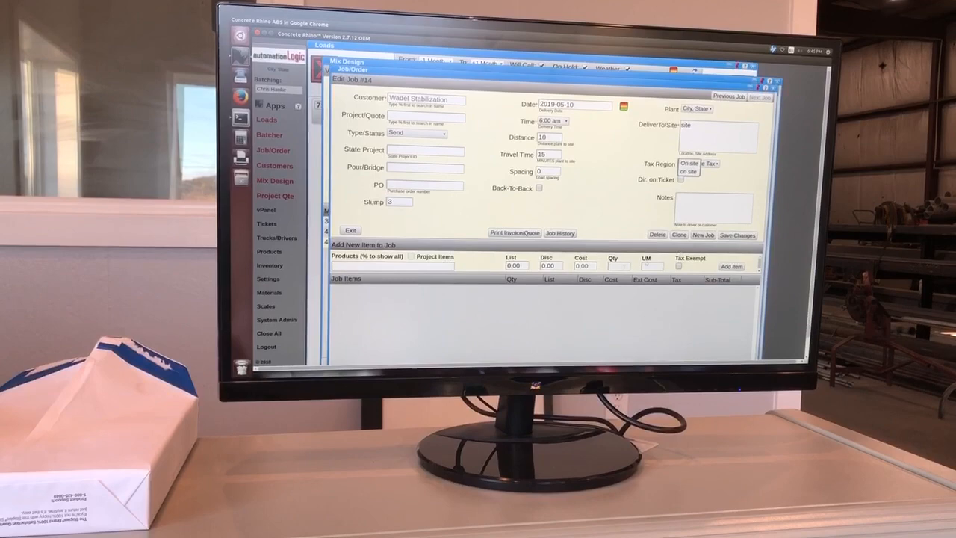